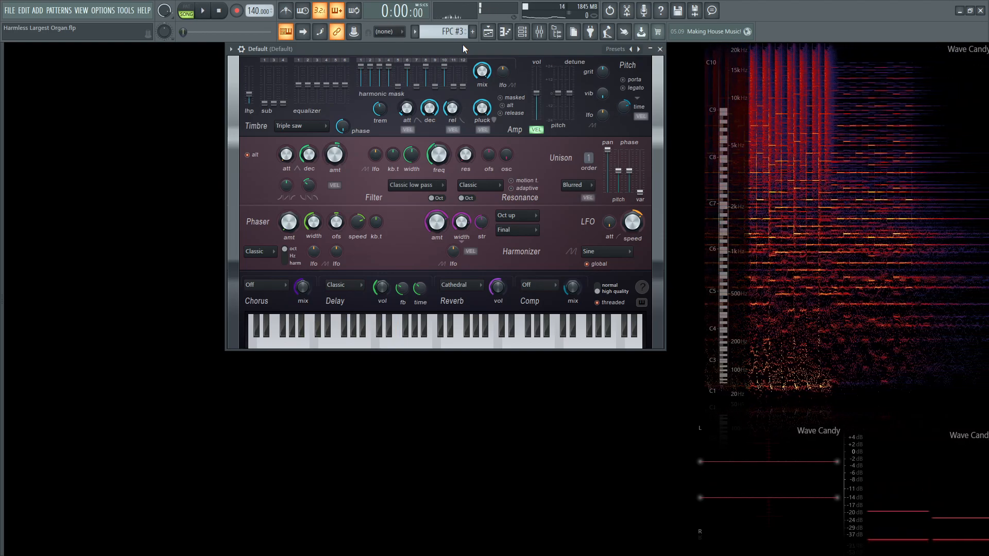
- Set the Harmless amp envelope release to about 121 ms
{"action": "left_click_drag", "start_coordinate": [481, 71], "coordinate": [481, 63]}
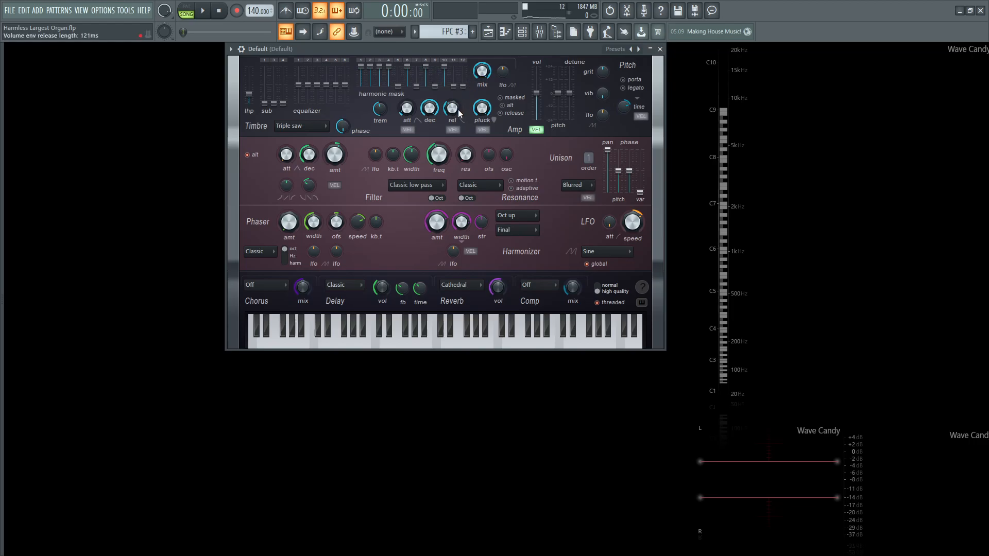
{"action": "left_click_drag", "start_coordinate": [451, 109], "coordinate": [452, 106]}
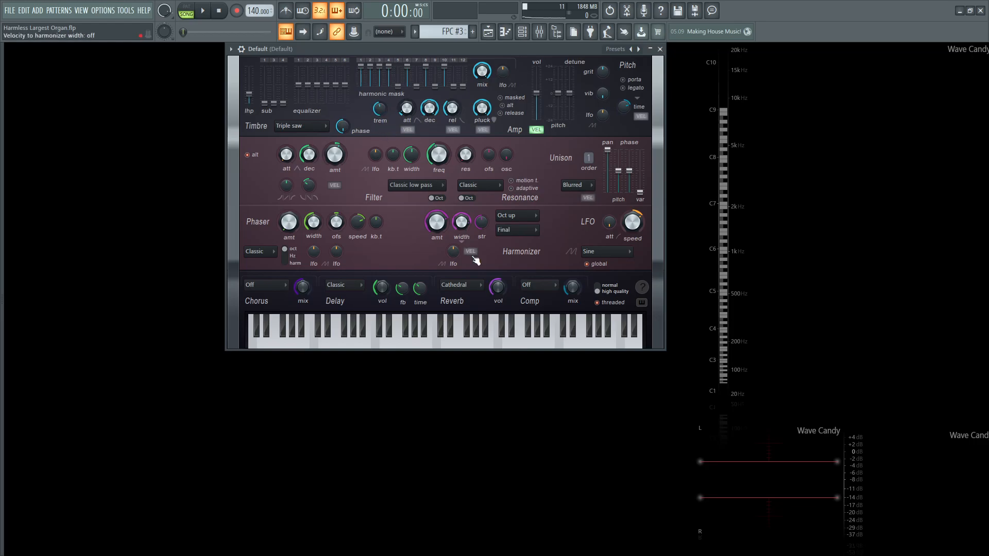
- Switch the patch's delay/reverb setting off and bring up the mixer
{"action": "left_click", "coordinate": [343, 284]}
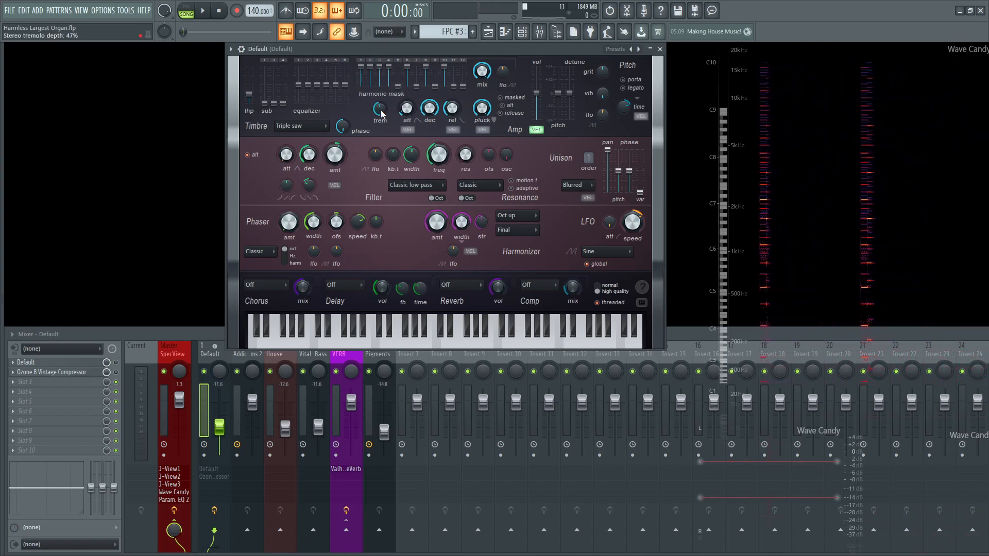
{"action": "left_click", "coordinate": [205, 11]}
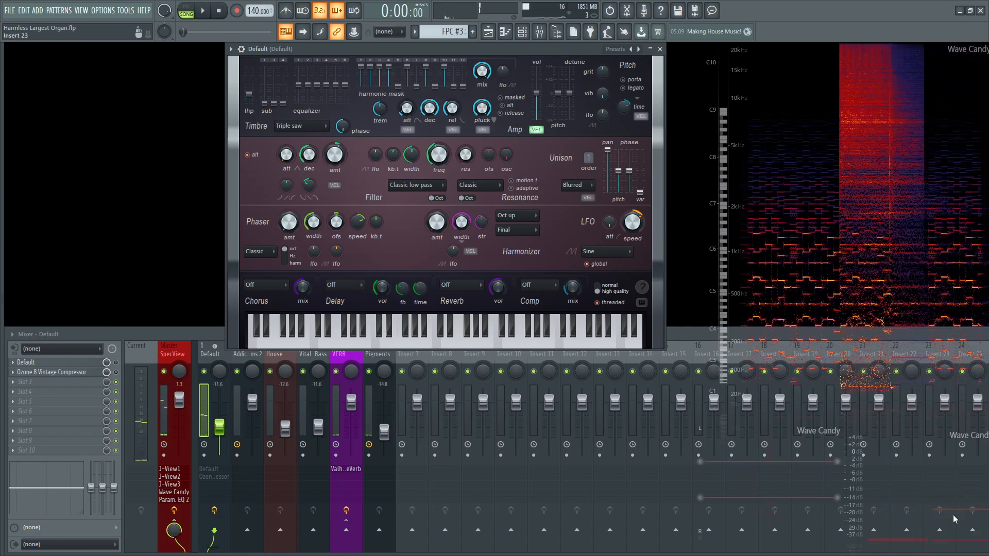
{"action": "left_click", "coordinate": [206, 10]}
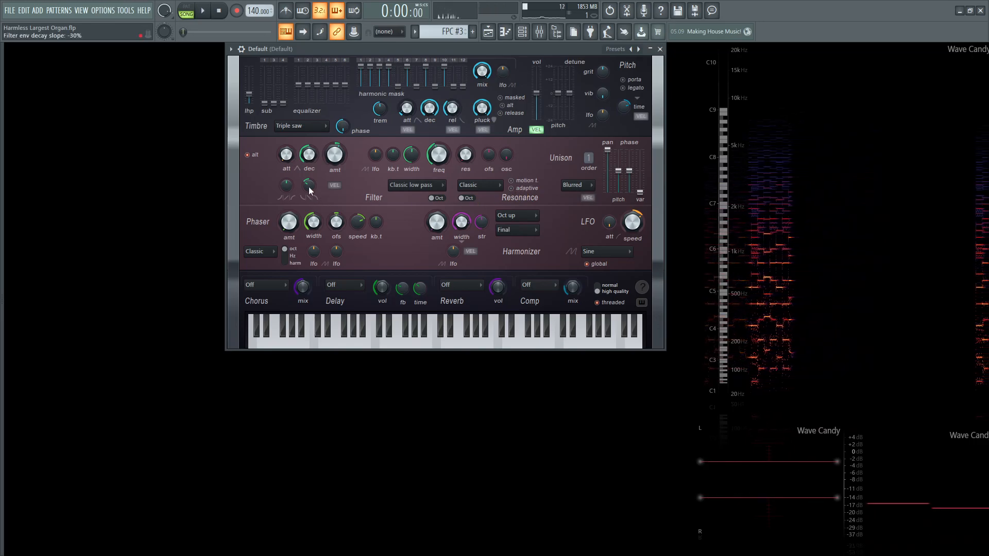
- Adjust the filter envelope decay slope to about −30% and audition the sound
{"action": "left_click", "coordinate": [193, 10]}
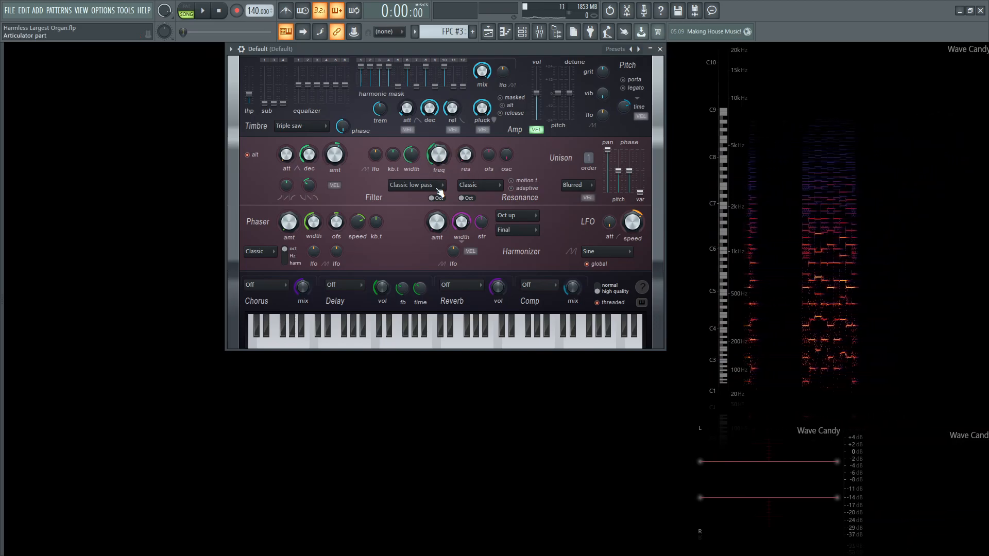
{"action": "left_click_drag", "start_coordinate": [412, 157], "coordinate": [411, 146]}
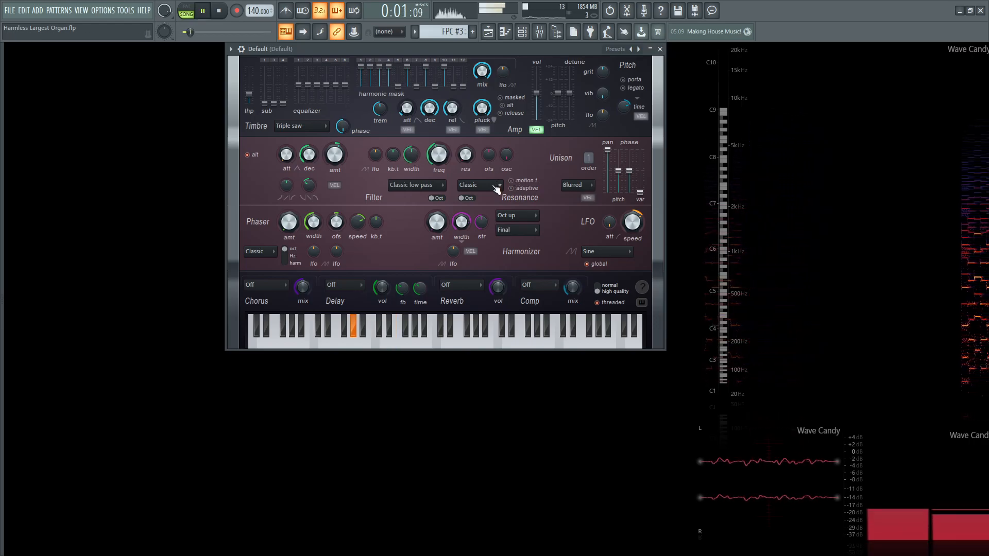
{"action": "left_click", "coordinate": [204, 10]}
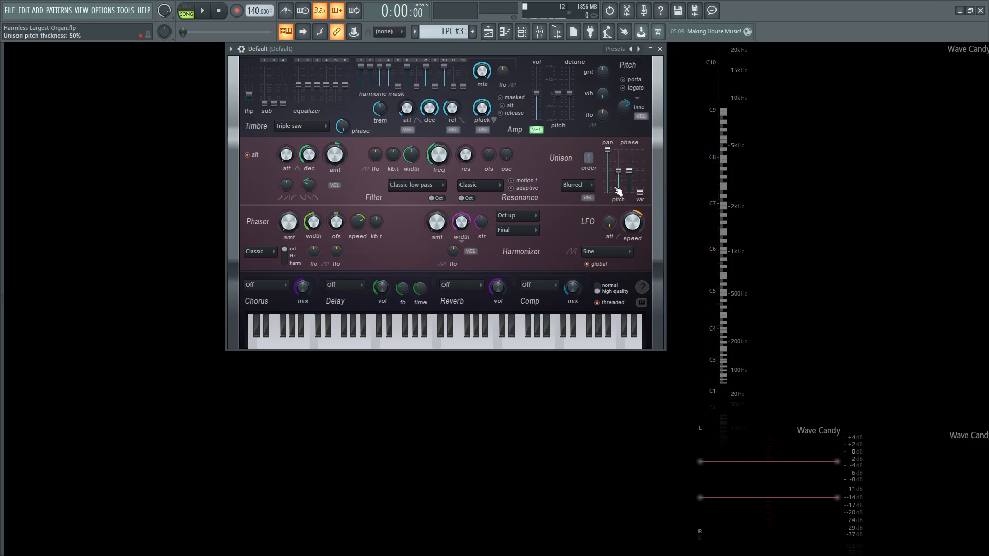
- Raise the Harmonizer mix amount above 0% after setting unison thickness near 50%
{"action": "left_click", "coordinate": [205, 10]}
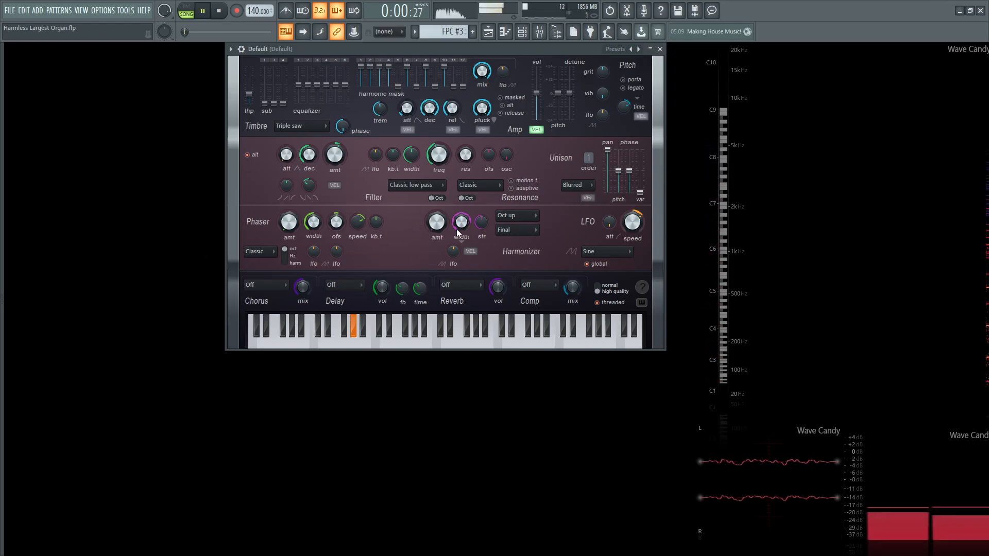
{"action": "left_click", "coordinate": [515, 216]}
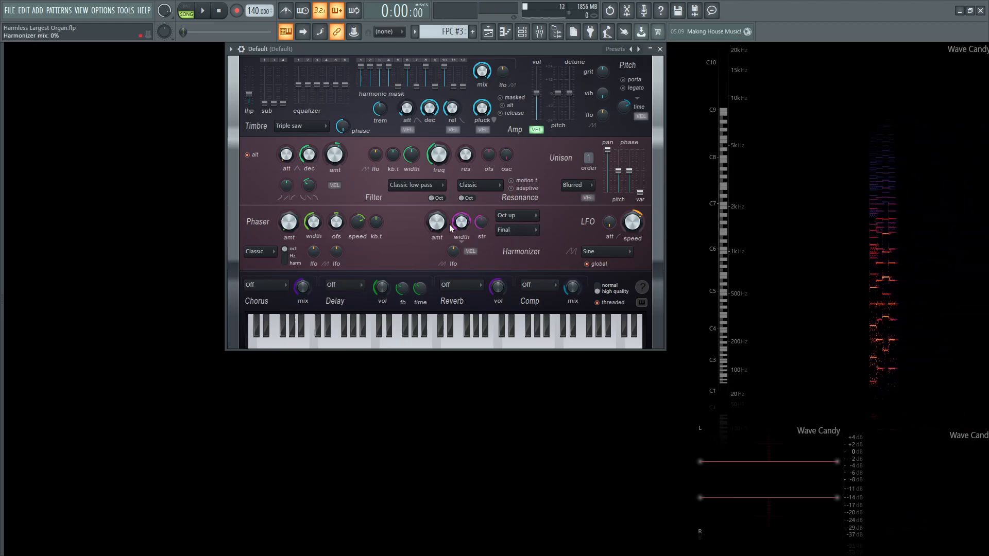
{"action": "left_click_drag", "start_coordinate": [461, 222], "coordinate": [470, 214]}
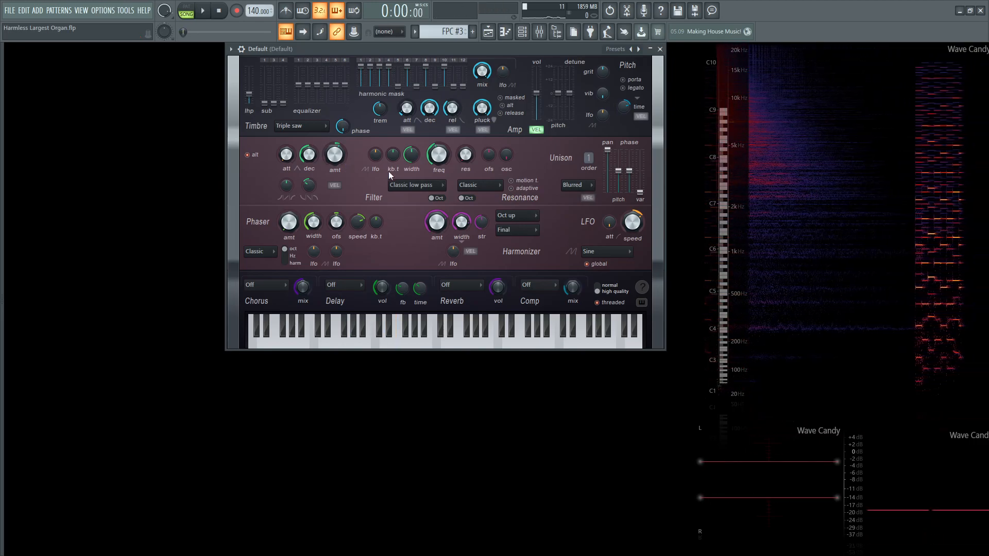
- Choose the Cathedral reverb and the Classic delay for the organ
{"action": "left_click", "coordinate": [459, 284]}
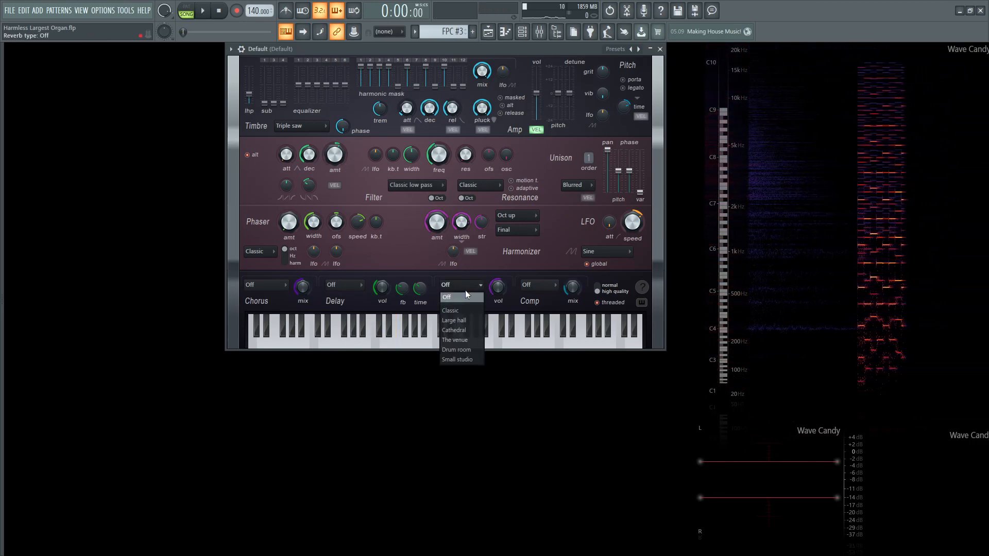
{"action": "left_click", "coordinate": [454, 330]}
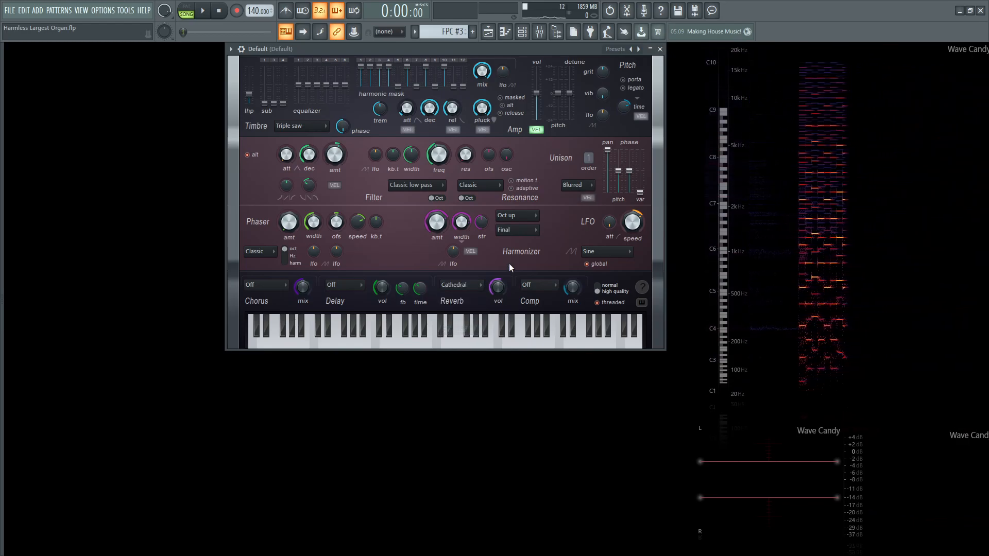
{"action": "left_click_drag", "start_coordinate": [497, 288], "coordinate": [498, 282]}
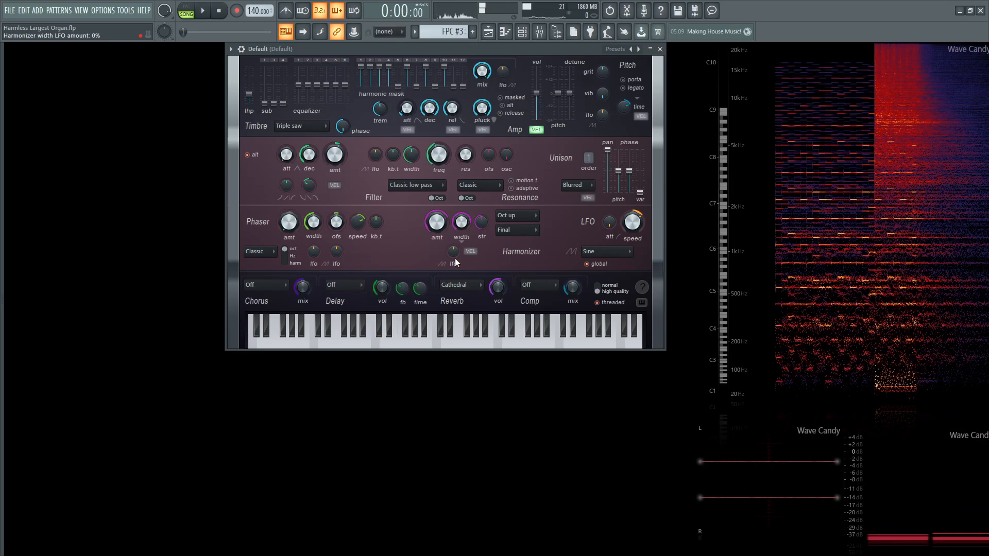
- Tune the harmonizer width LFO amount and the filter cutoff frequency, then audition
{"action": "left_click_drag", "start_coordinate": [413, 75], "coordinate": [413, 72]}
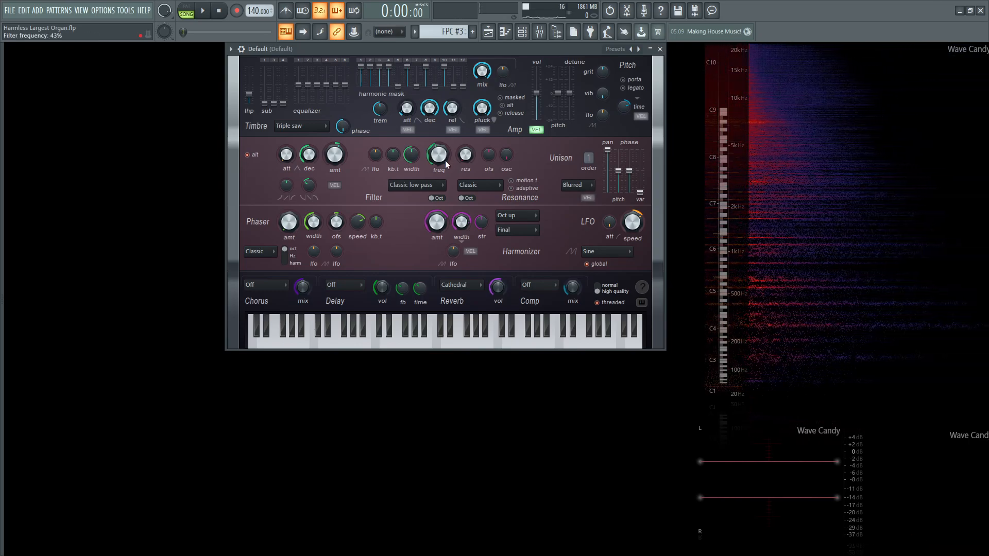
{"action": "left_click_drag", "start_coordinate": [461, 226], "coordinate": [461, 230]}
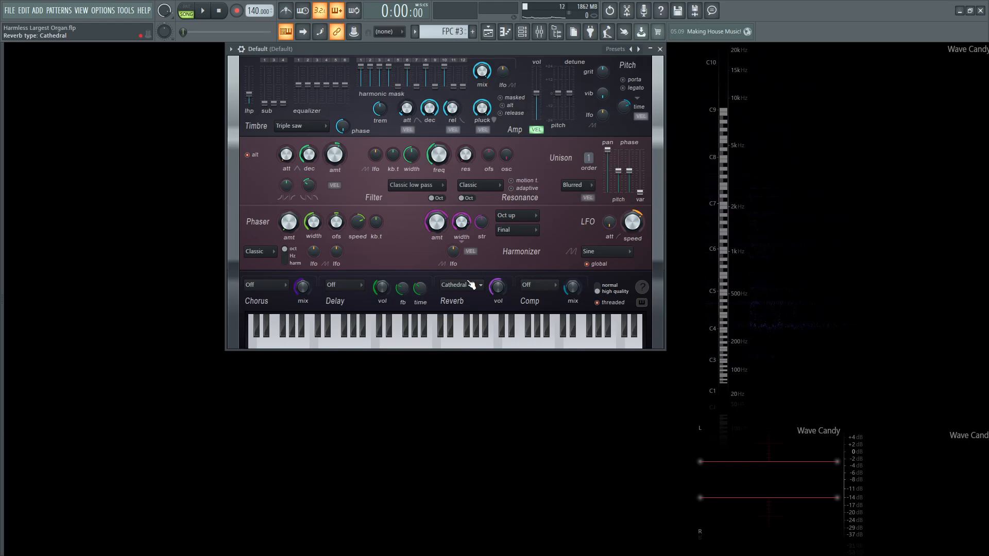
{"action": "left_click", "coordinate": [206, 11]}
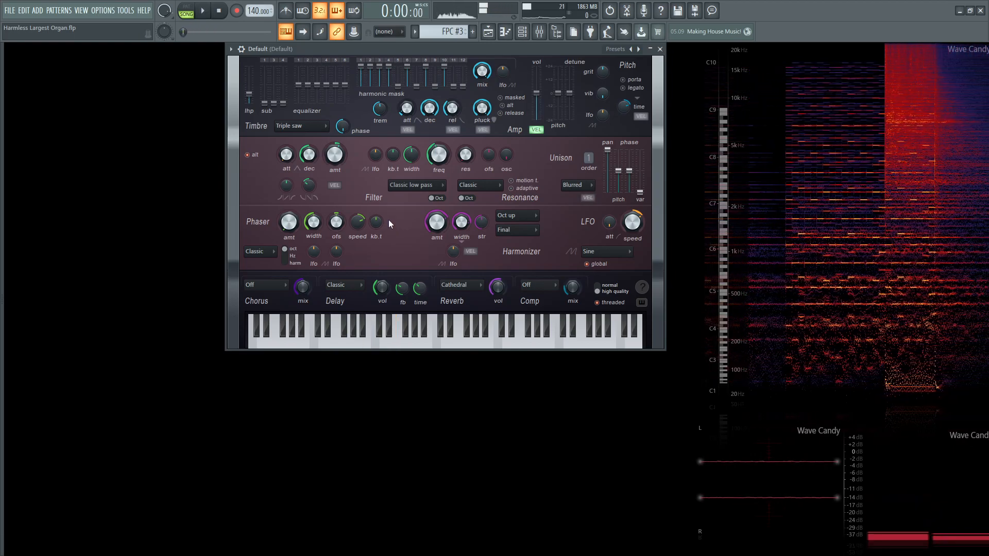
- In Parametric EQ 2, pull the high-pass band 1 down to about 53 Hz and play back
{"action": "left_click", "coordinate": [206, 10]}
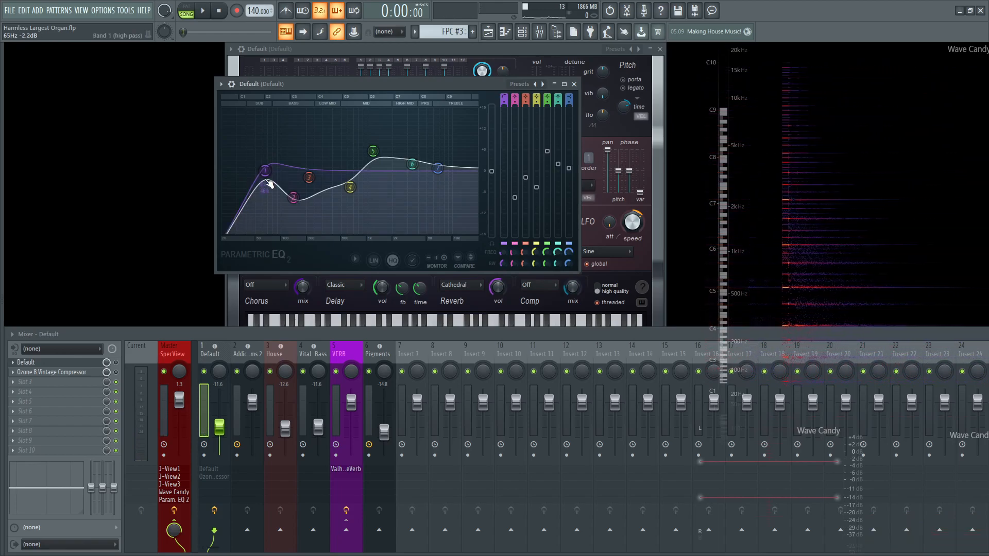
{"action": "left_click_drag", "start_coordinate": [264, 186], "coordinate": [264, 170]}
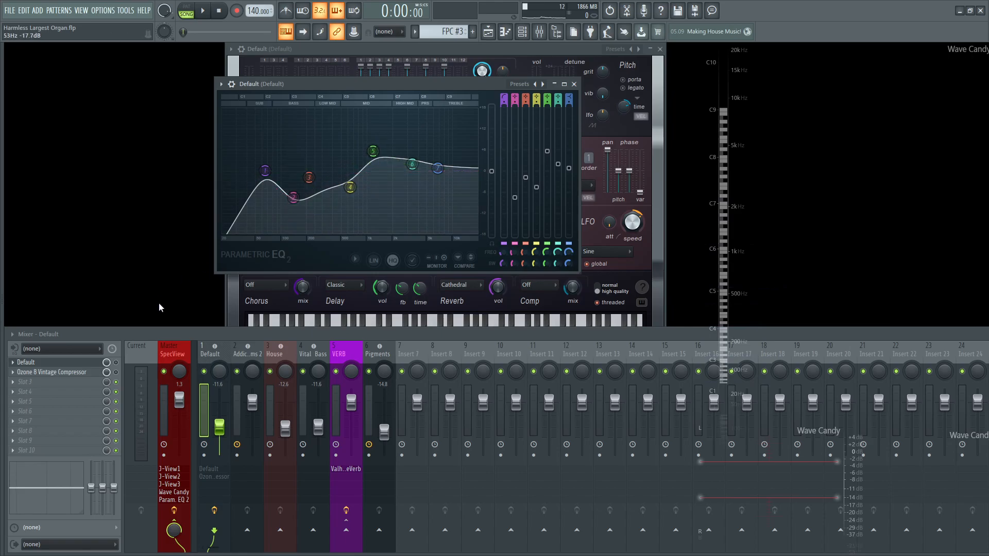
{"action": "left_click", "coordinate": [206, 11]}
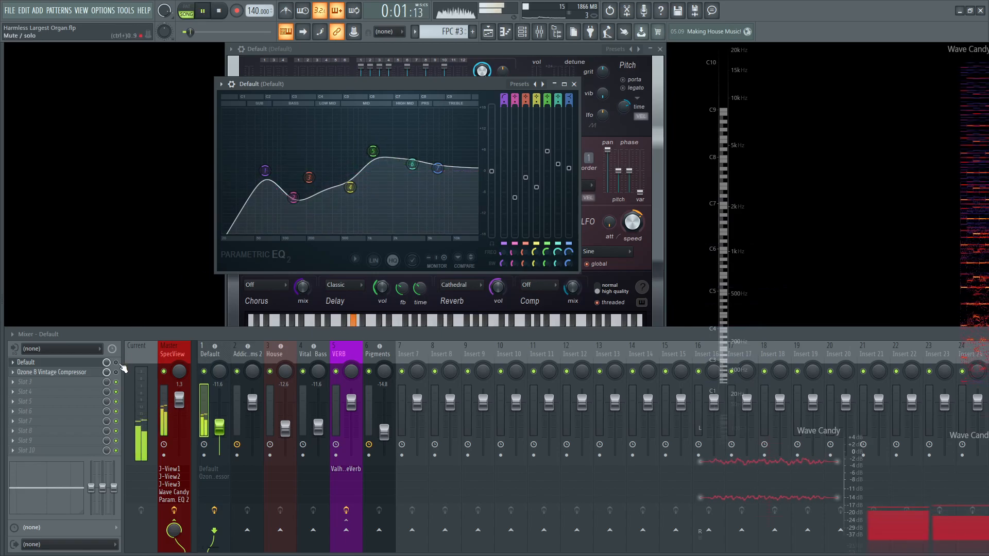